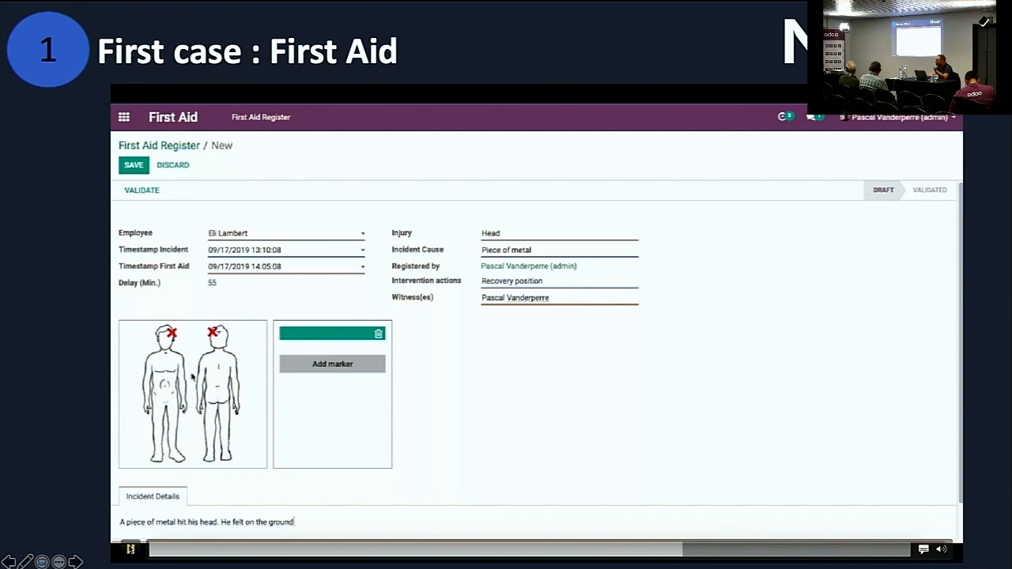
Step: Save the First Aid head-injury record, reopen it, reposition the body-diagram marker and save again
{"action": "left_click", "coordinate": [133, 165]}
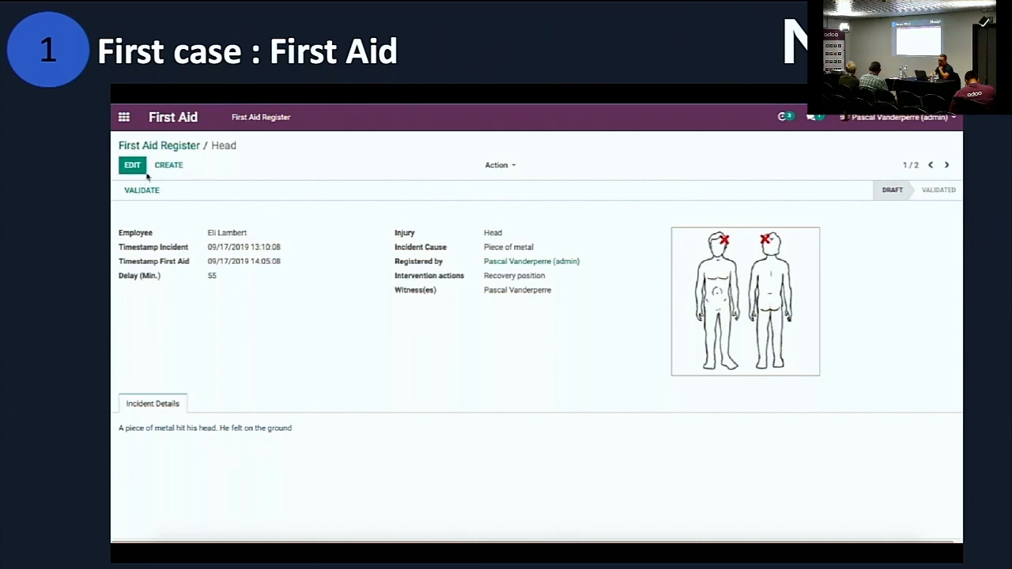
{"action": "left_click", "coordinate": [133, 164]}
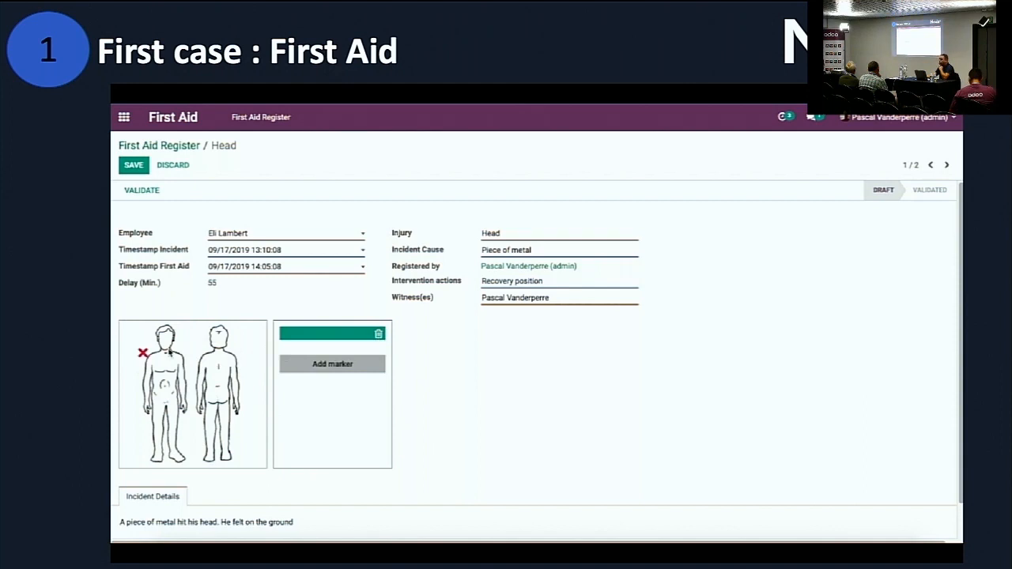
{"action": "left_click", "coordinate": [224, 332]}
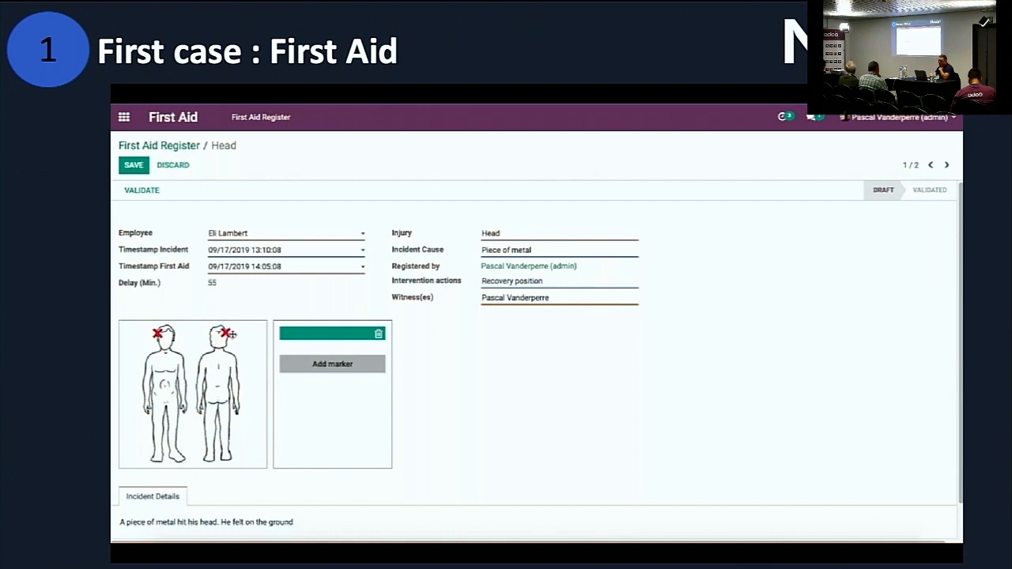
{"action": "left_click", "coordinate": [133, 165]}
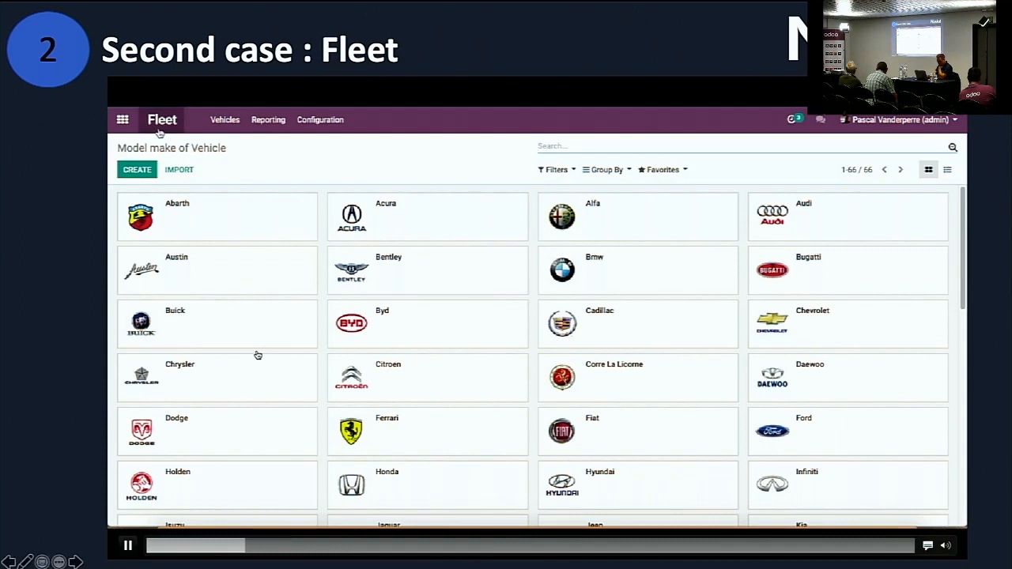
Step: Show the Fleet vehicle models grouped by make with the Bmw group expanded
{"action": "left_click", "coordinate": [161, 120]}
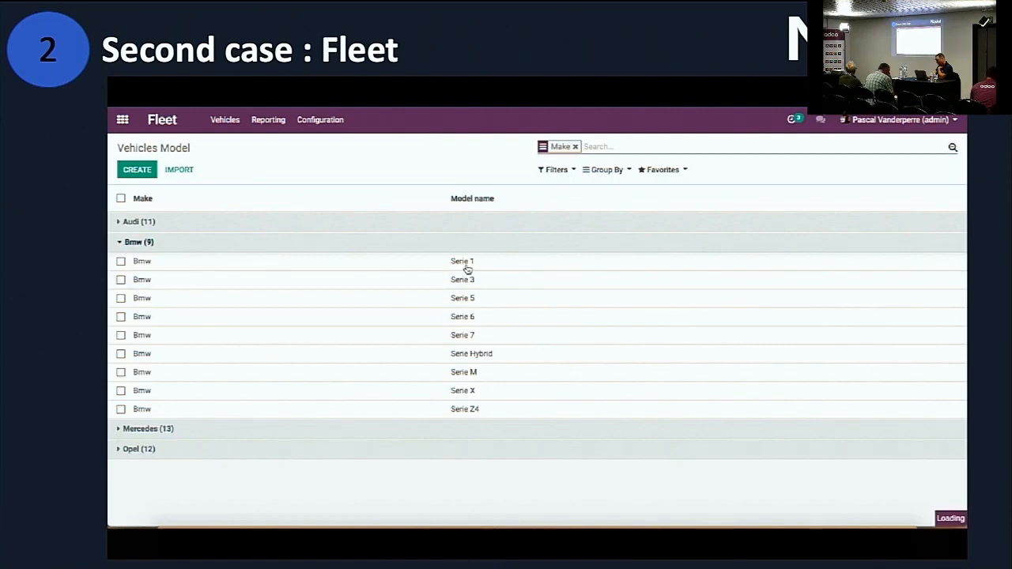
Step: View the Bmw Serie 1 model's car plan drawing, then go to the vehicles board by status
{"action": "left_click", "coordinate": [461, 261]}
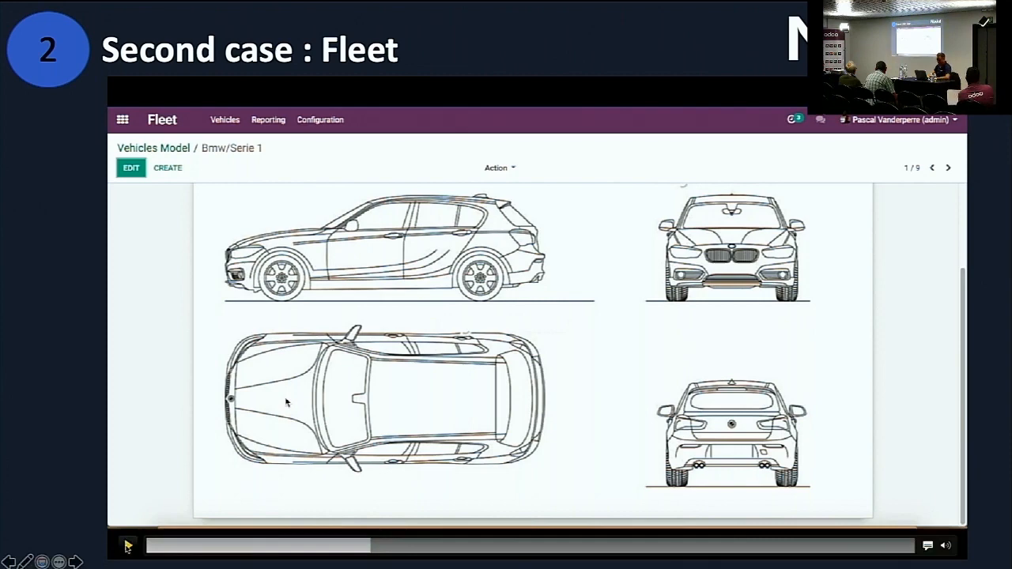
{"action": "left_click", "coordinate": [154, 148]}
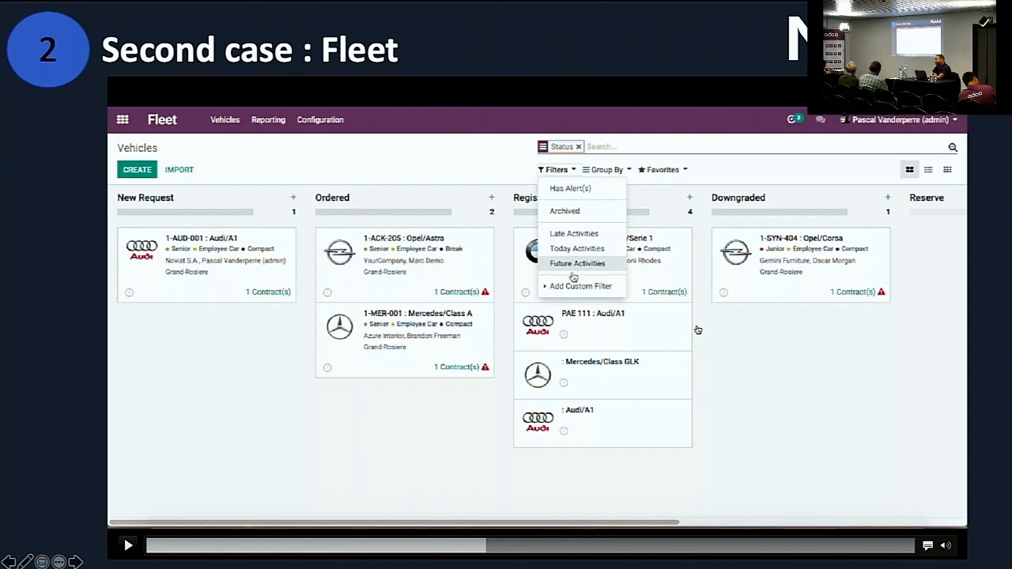
Step: Visit the vehicle makes catalogue, then the vehicle models list to reach the BMW 1-BMW-001 vehicle
{"action": "left_click", "coordinate": [319, 120]}
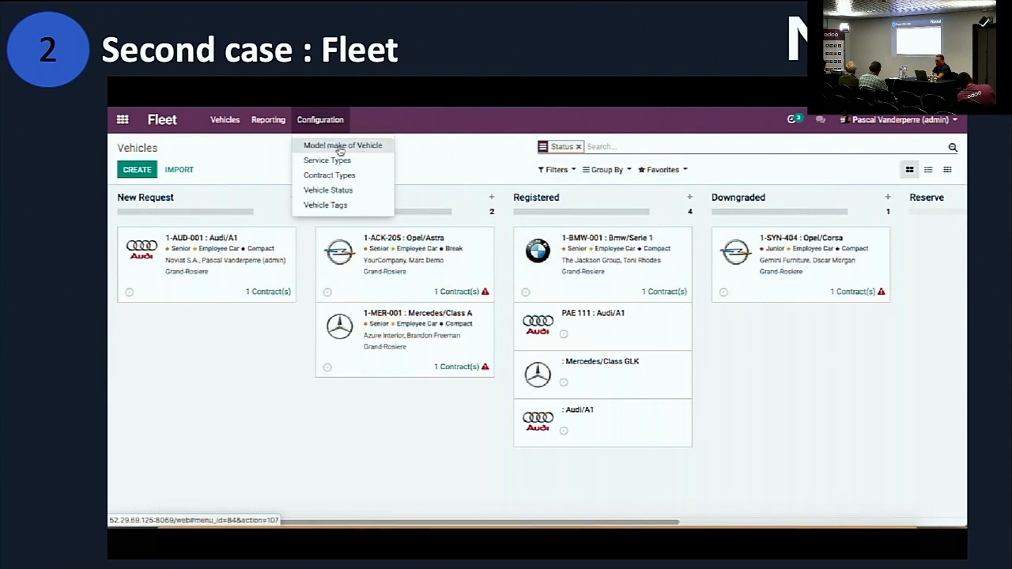
{"action": "left_click", "coordinate": [341, 146]}
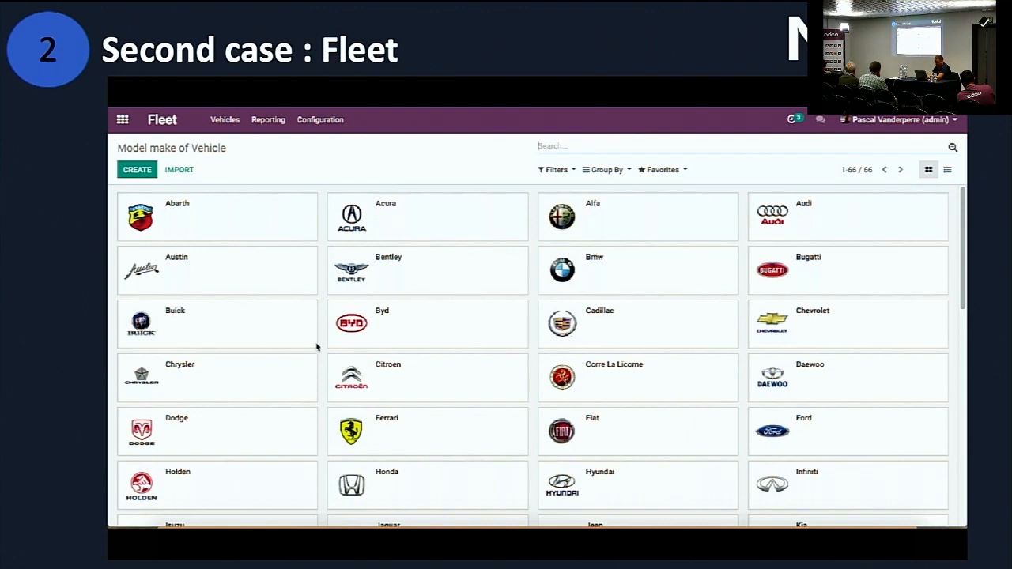
{"action": "left_click", "coordinate": [224, 120]}
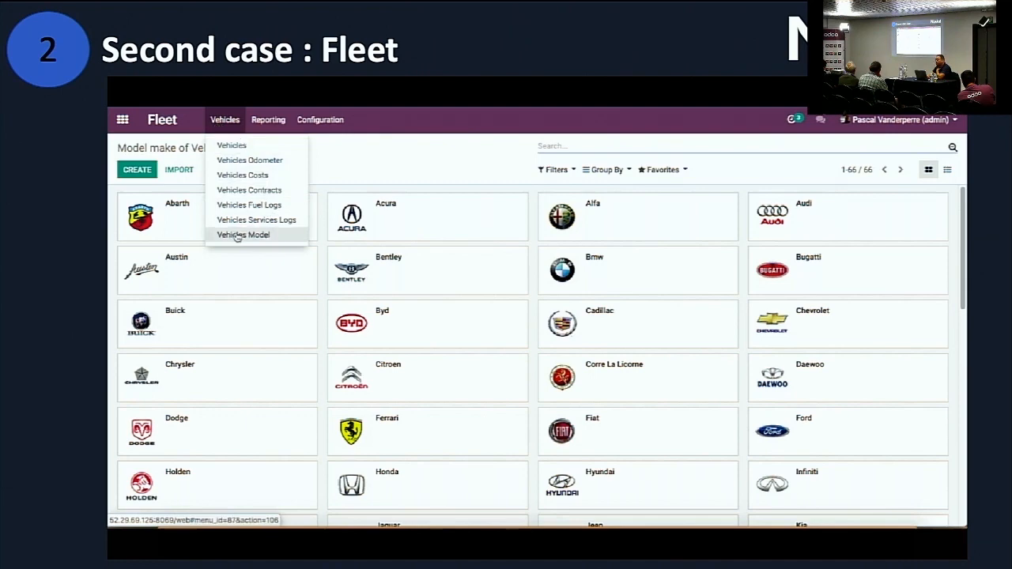
{"action": "left_click", "coordinate": [243, 234]}
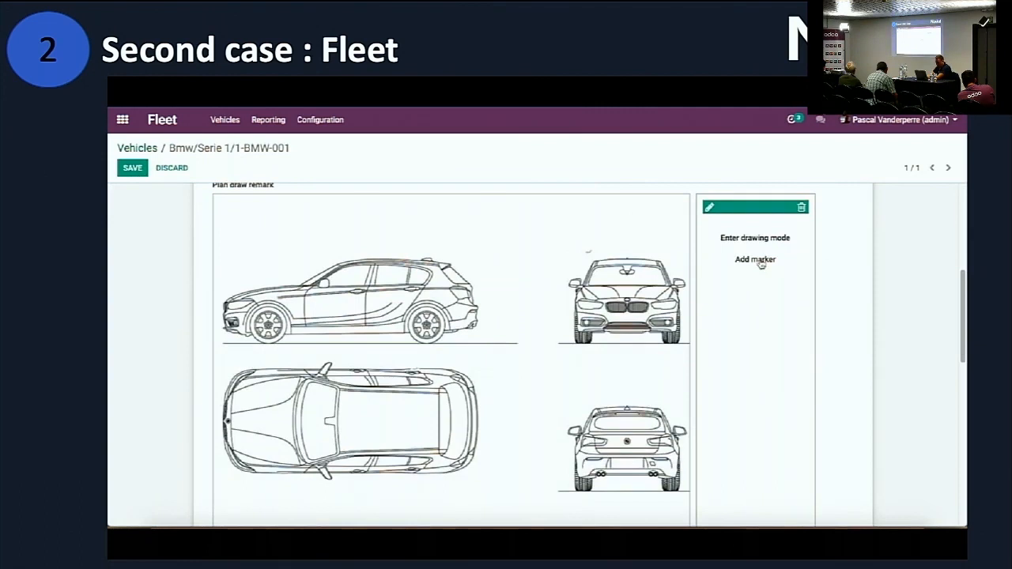
Step: Add a damage marker and spray red marks over the side view of the BMW car plan
{"action": "left_click", "coordinate": [755, 260]}
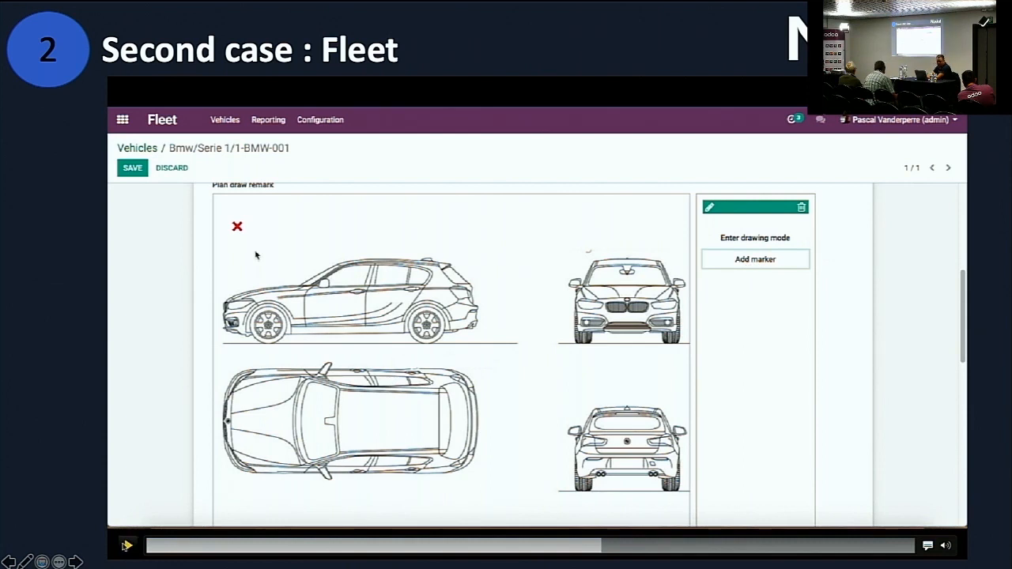
{"action": "left_click", "coordinate": [754, 237]}
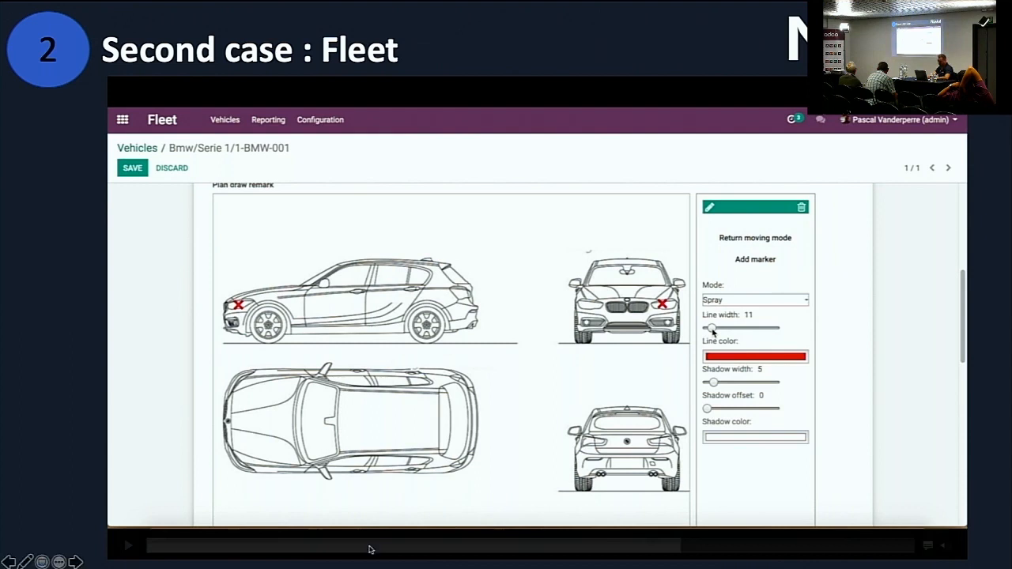
{"action": "left_click_drag", "start_coordinate": [253, 303], "coordinate": [348, 303]}
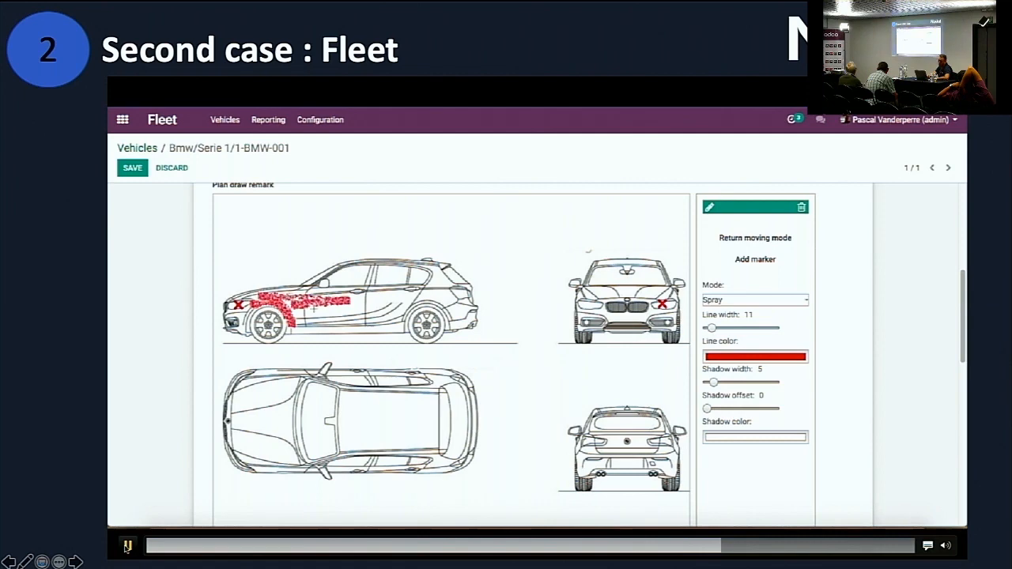
{"action": "scroll", "scroll_direction": "down", "scroll_amount": 3}
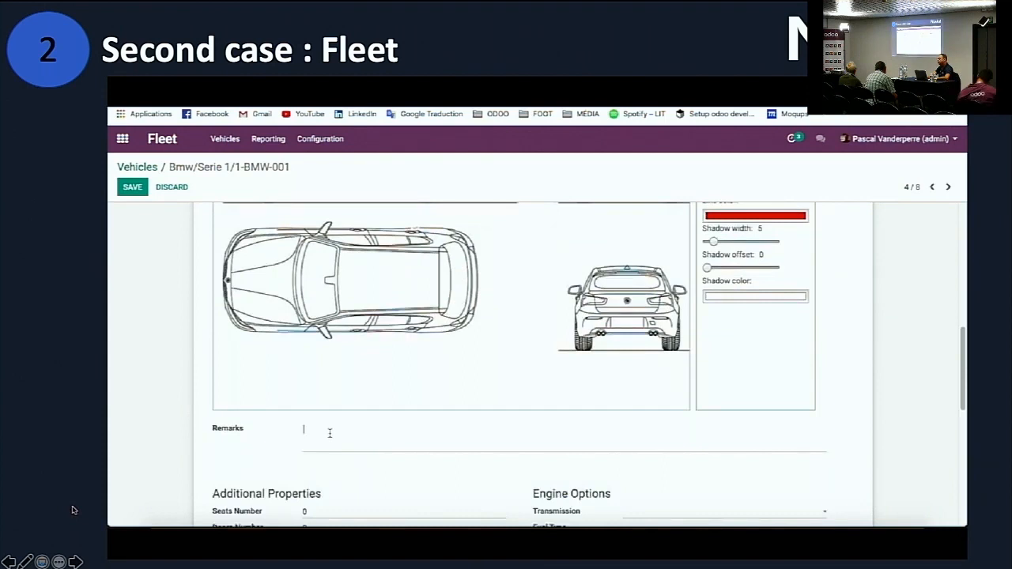
Step: Note the damaged right headlight and wing in Remarks and save the 1-BMW-001 vehicle
{"action": "left_click", "coordinate": [133, 186]}
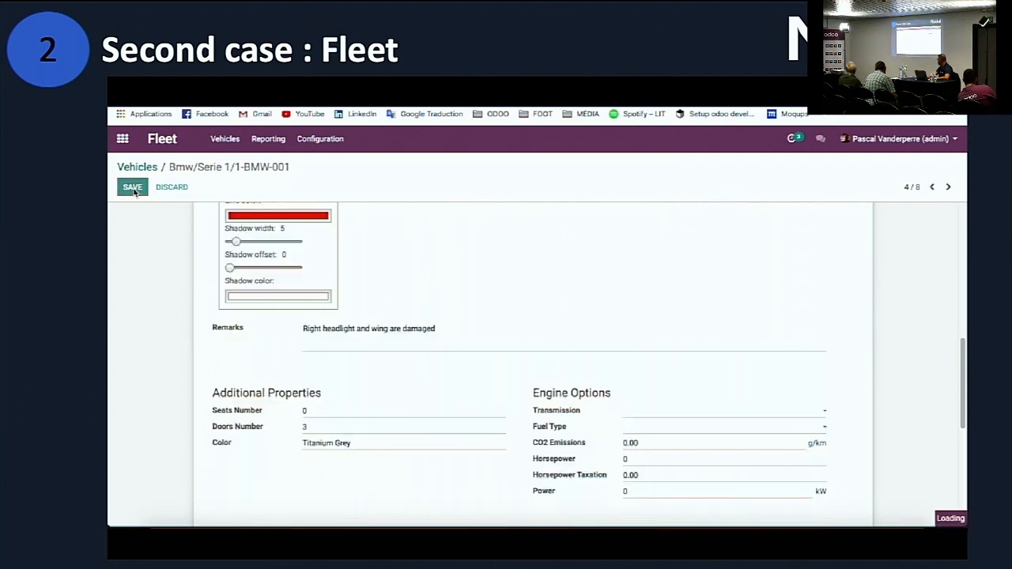
{"action": "left_click", "coordinate": [133, 187]}
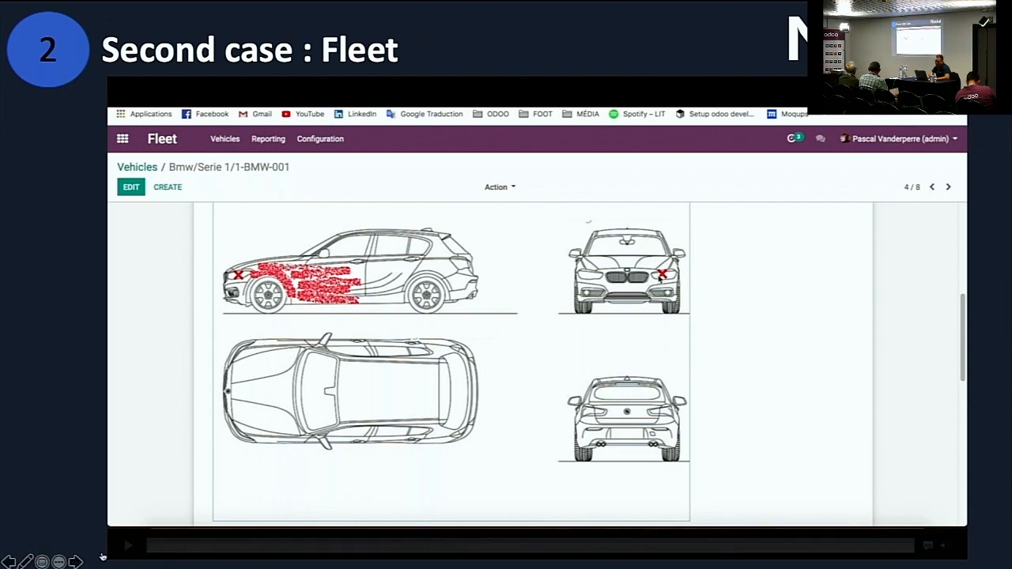
{"action": "left_click", "coordinate": [136, 167]}
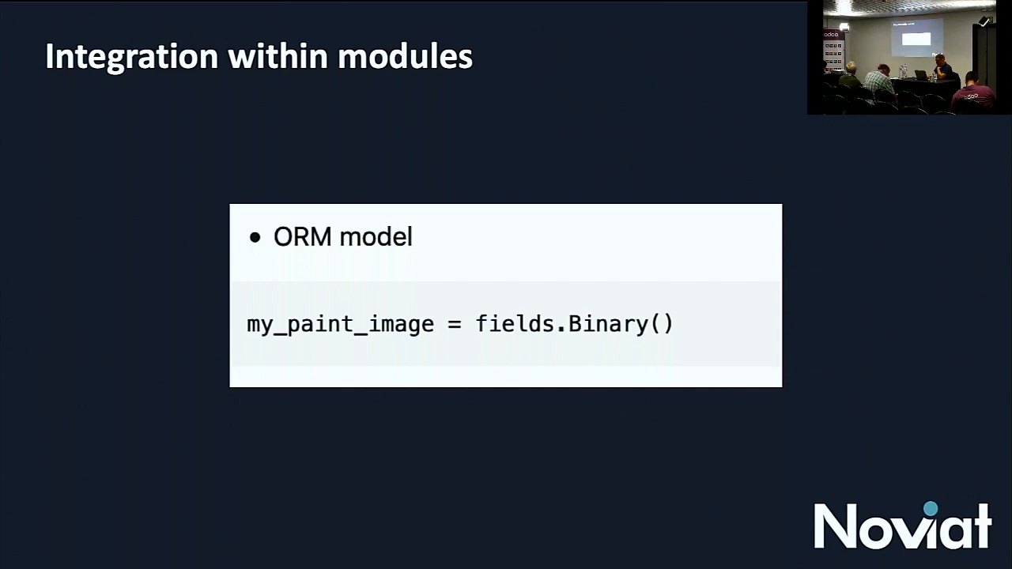
{"action": "key", "text": "Right"}
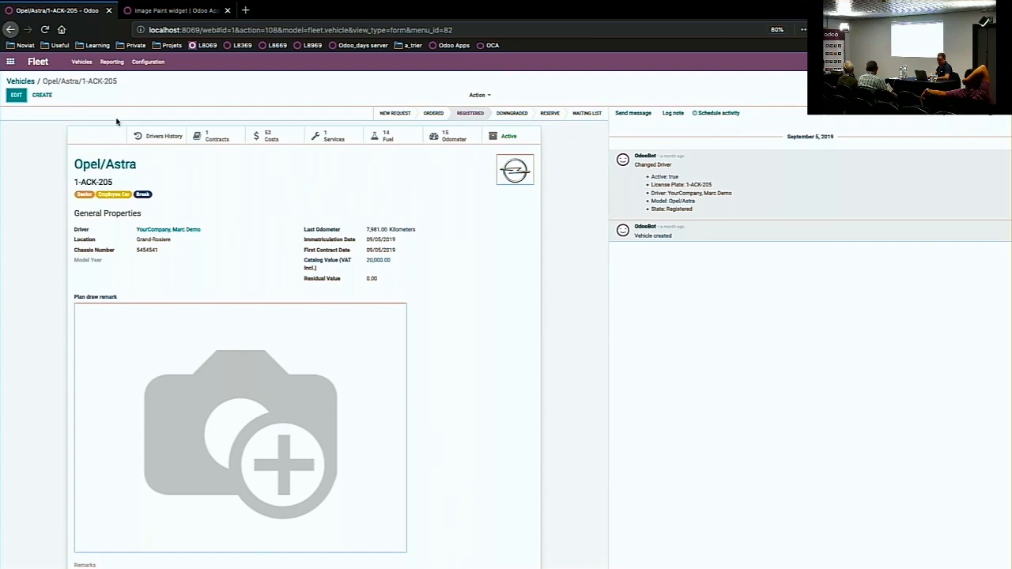
Step: Edit the Opel/Astra 1-ACK-205 vehicle and load a car outline plan into its plan draw remark image
{"action": "left_click", "coordinate": [15, 95]}
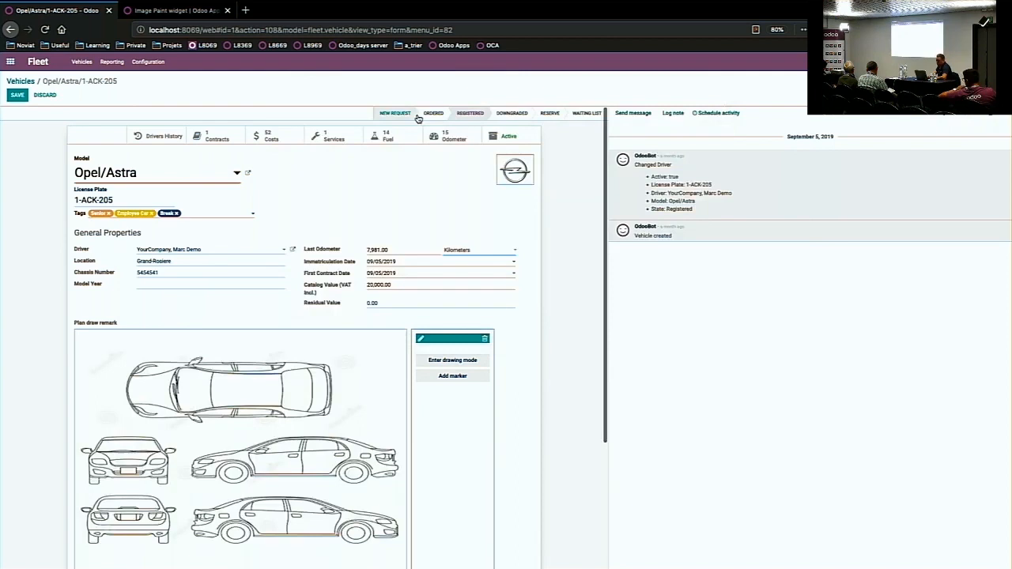
{"action": "left_click", "coordinate": [453, 360]}
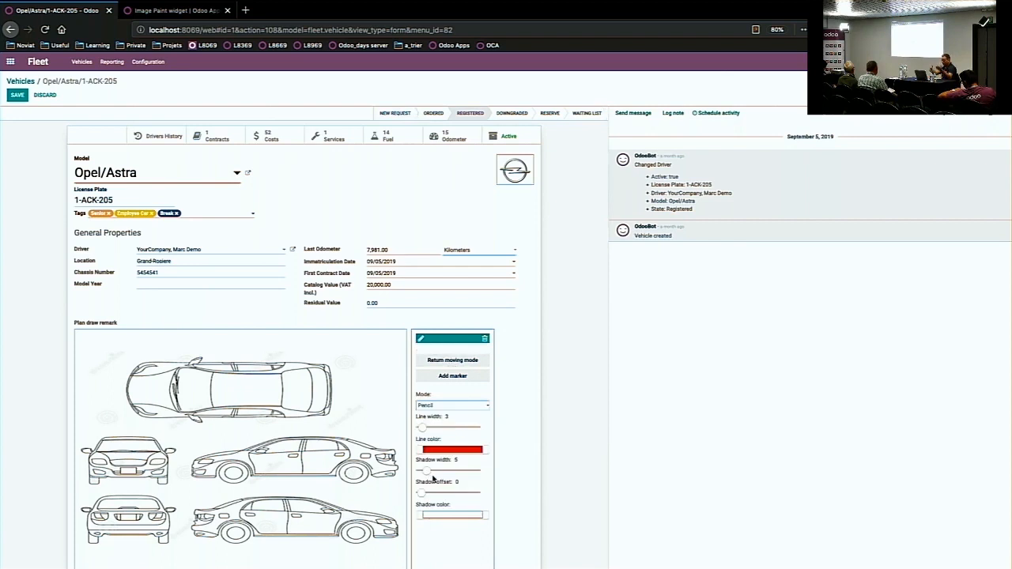
Step: Save the Opel/Astra vehicle with its car plan and go to the Settings app from the home menu
{"action": "left_click", "coordinate": [16, 95]}
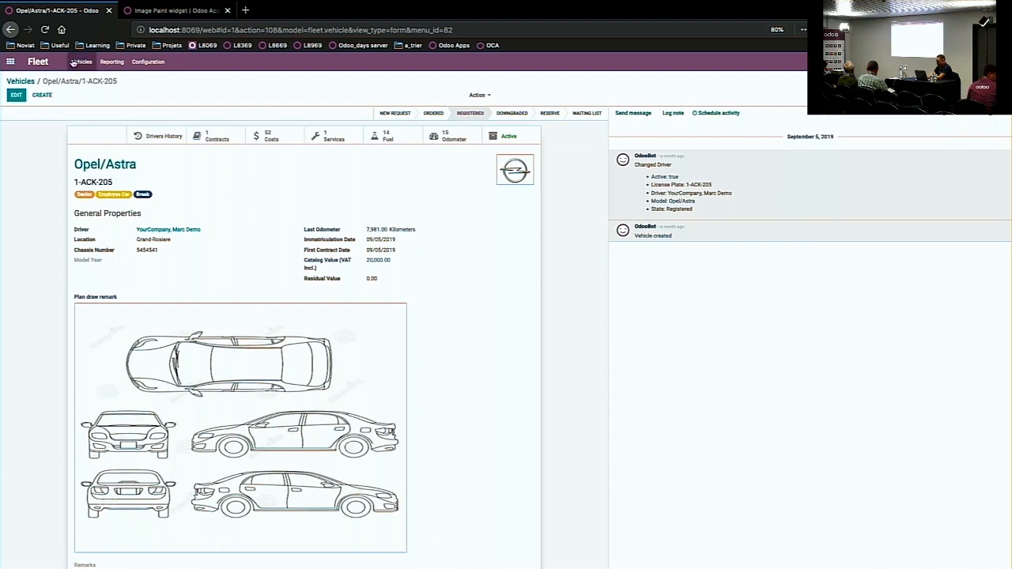
{"action": "left_click", "coordinate": [19, 81]}
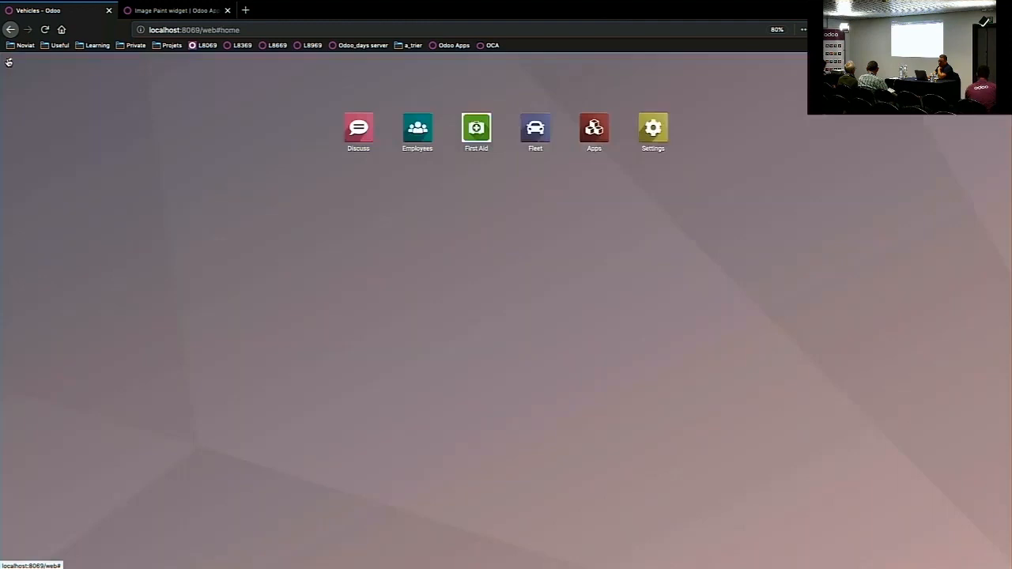
{"action": "left_click", "coordinate": [653, 127]}
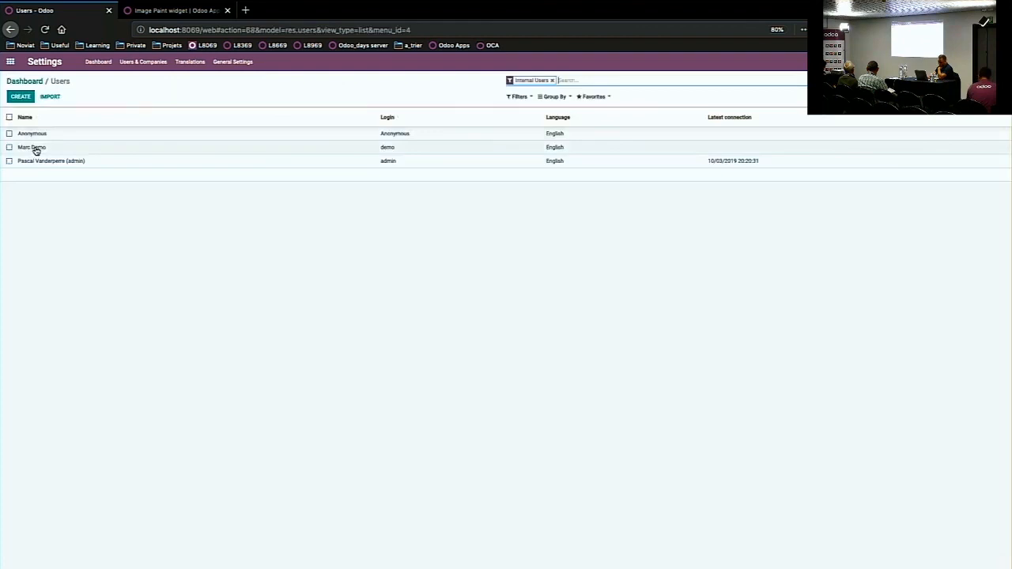
Step: Edit the Marc Demo user, whose image widget shows a damaged-car photo with painting tools
{"action": "left_click", "coordinate": [31, 147]}
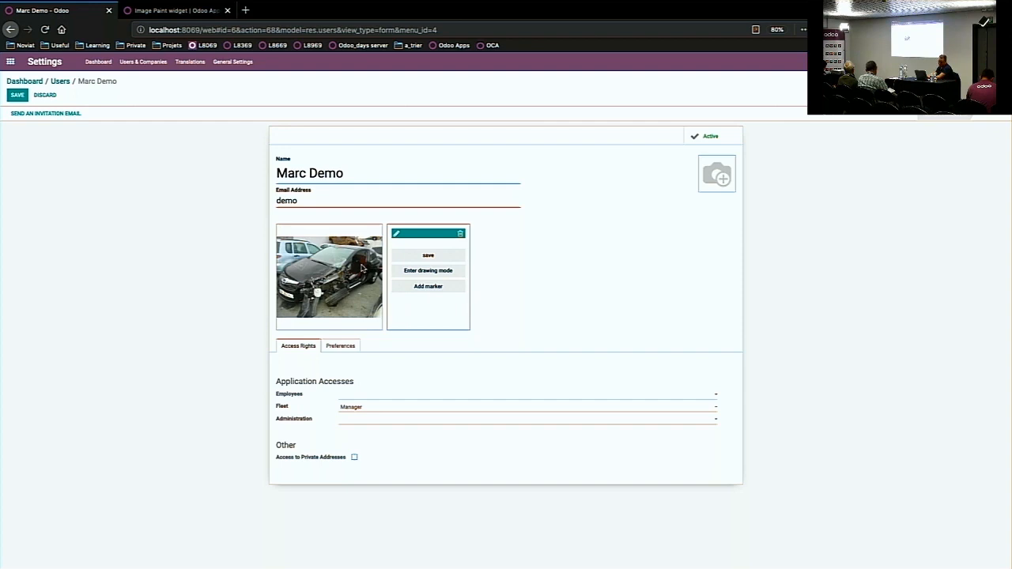
{"action": "mouse_move", "coordinate": [716, 172]}
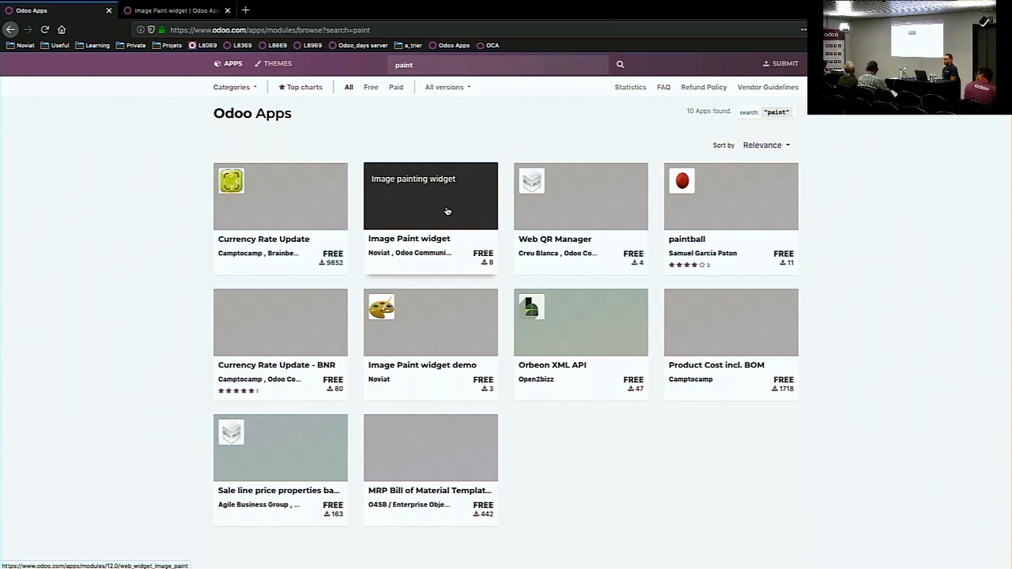
Step: Read the Image painting widget module page through its reviews and back up to the widget options
{"action": "left_click", "coordinate": [431, 196]}
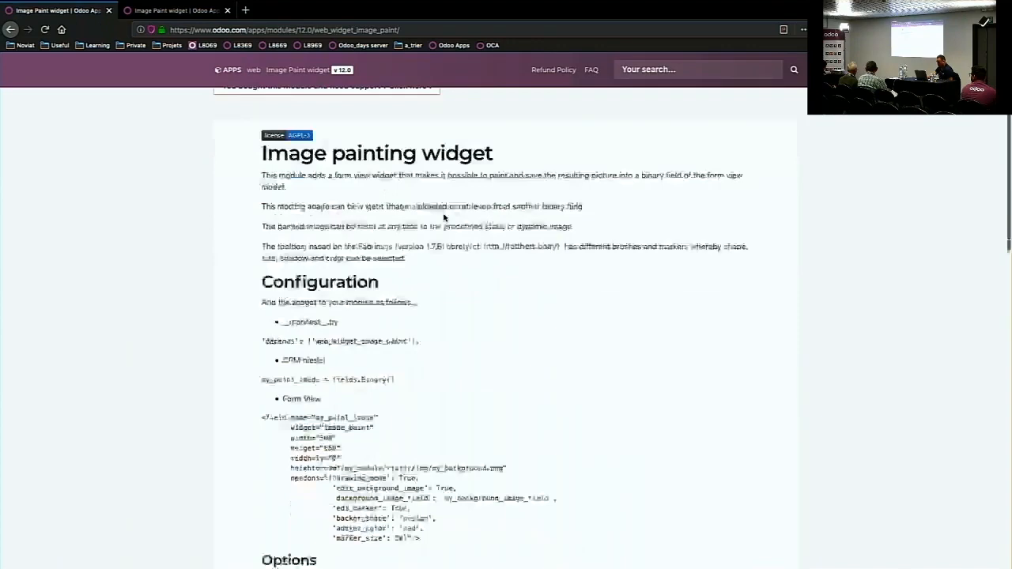
{"action": "scroll", "scroll_direction": "down", "scroll_amount": 3}
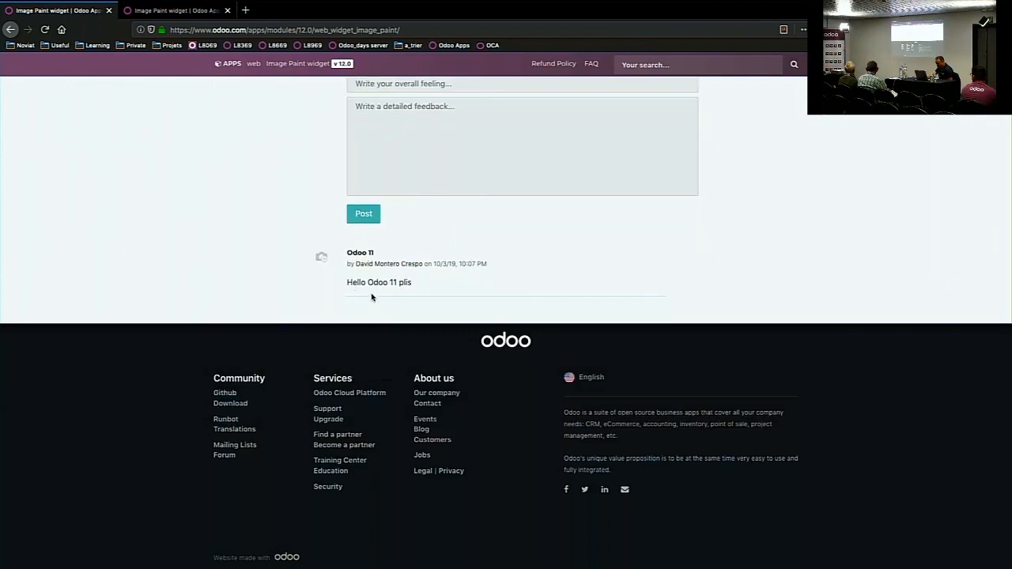
{"action": "mouse_move", "coordinate": [351, 291]}
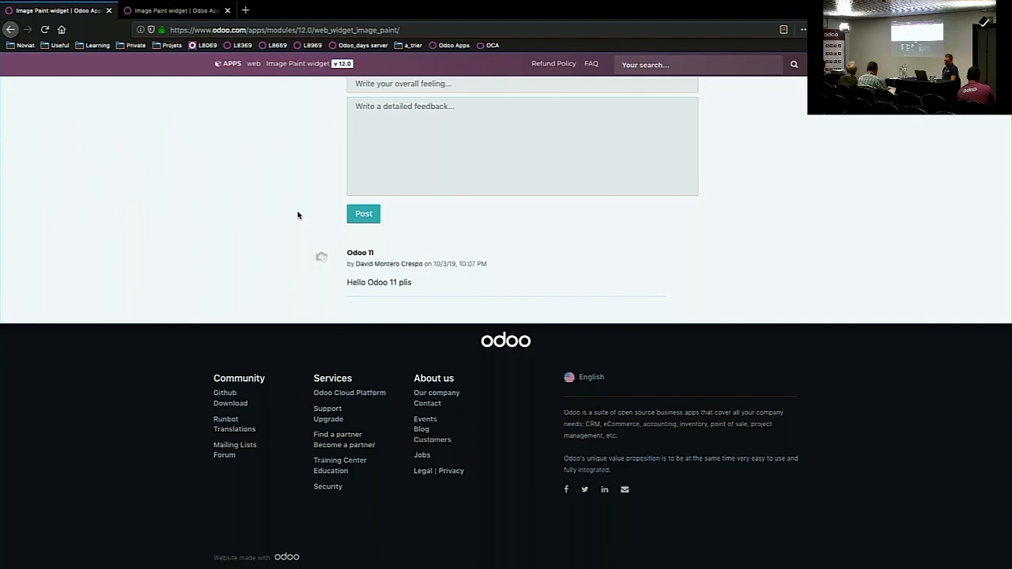
{"action": "scroll", "scroll_direction": "up", "scroll_amount": 3}
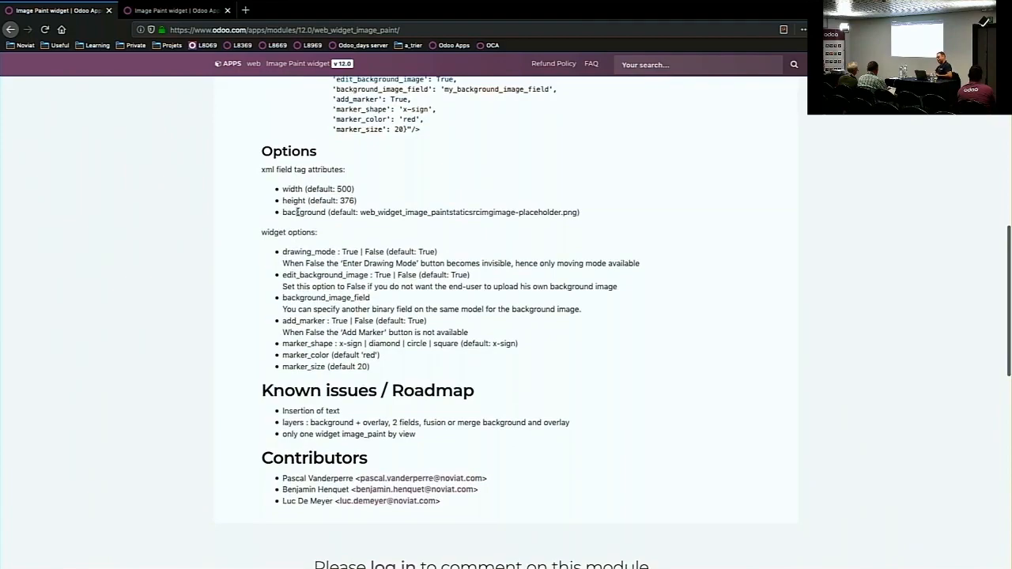